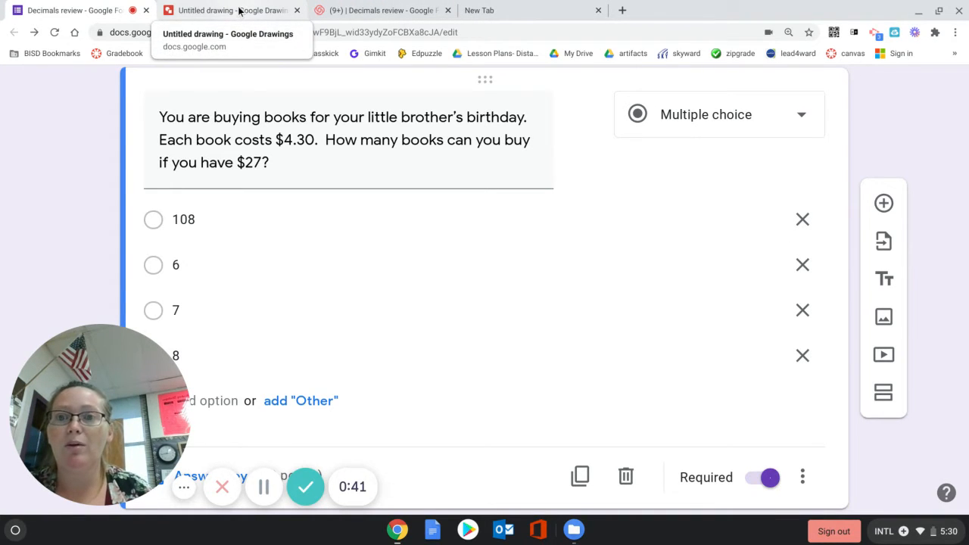
- Mark the decimal point of 4.30 shifting one place right with a small arc beneath it
left_click(230, 9)
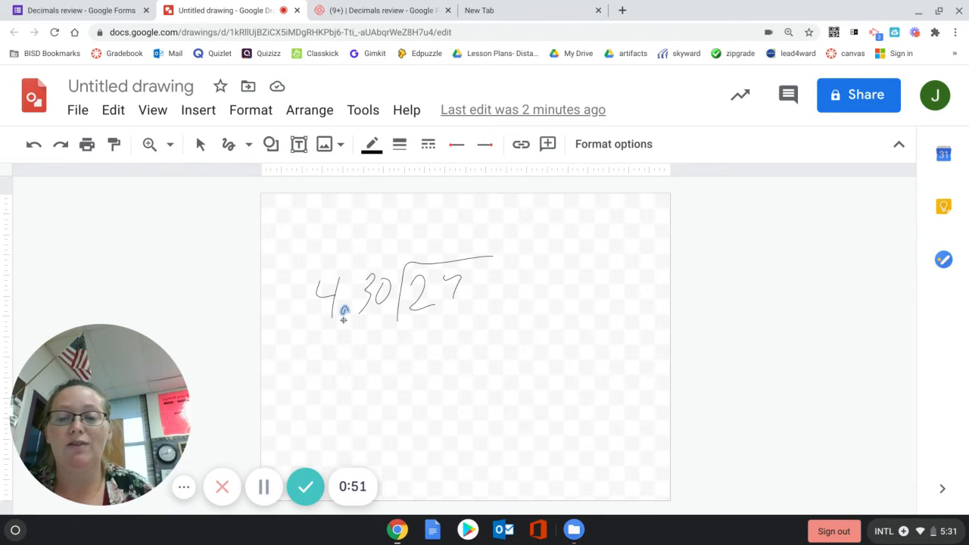
left_click_drag(341, 310, 381, 321)
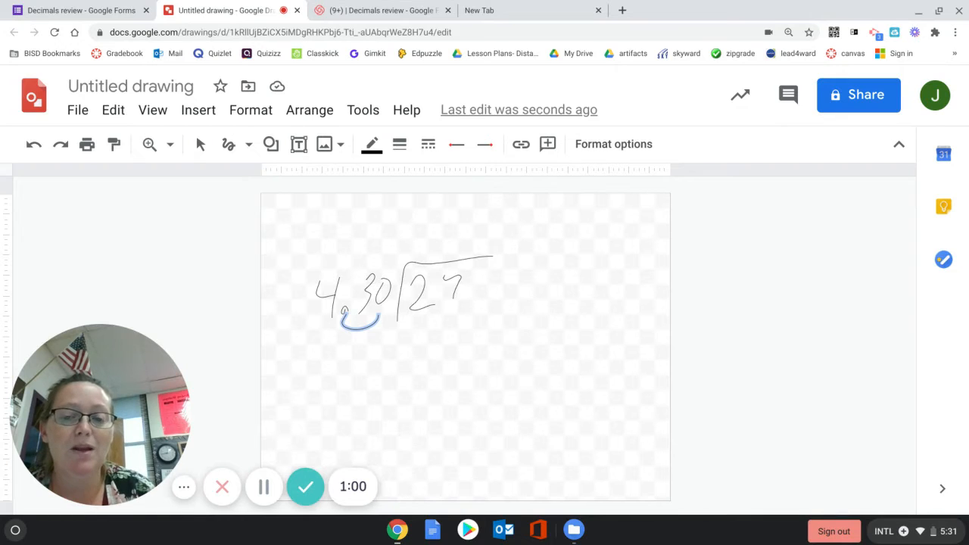
left_click_drag(345, 321, 375, 318)
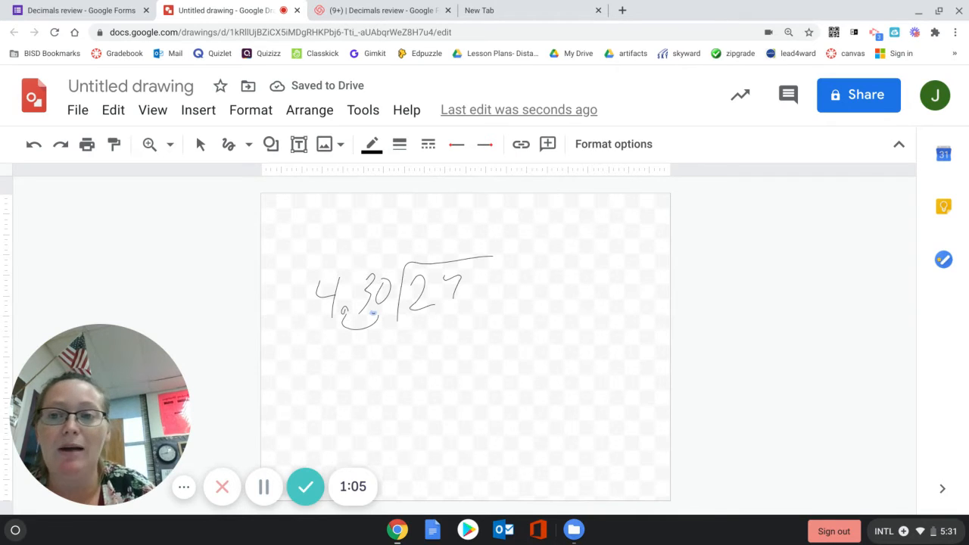
mouse_move(227, 144)
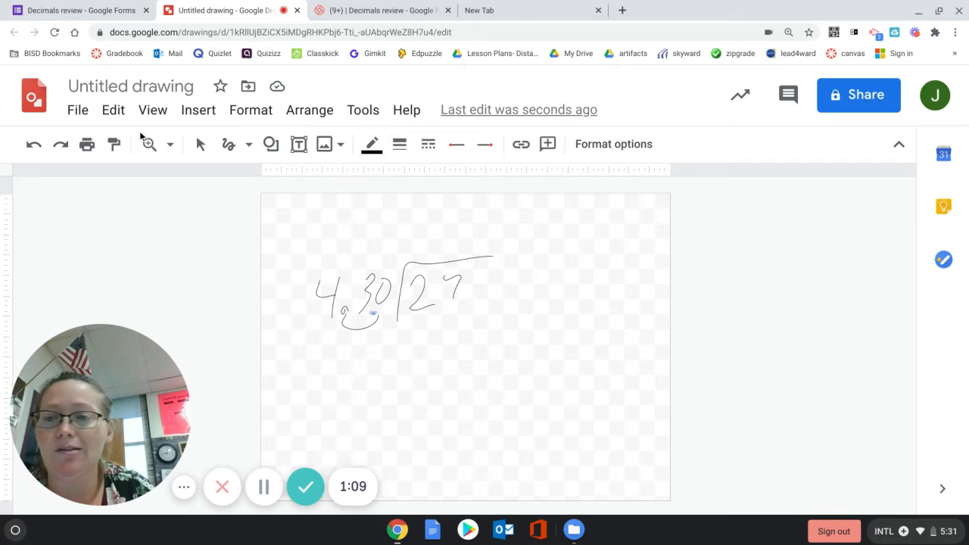
- Delete the trailing 0 stroke so the divisor reads 4.3, then resume scribbling
left_click(114, 144)
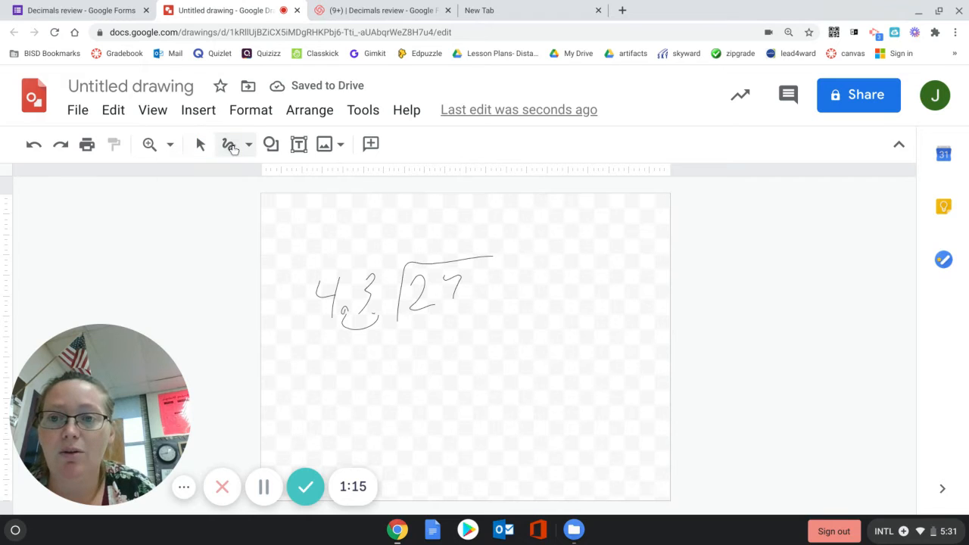
left_click(200, 144)
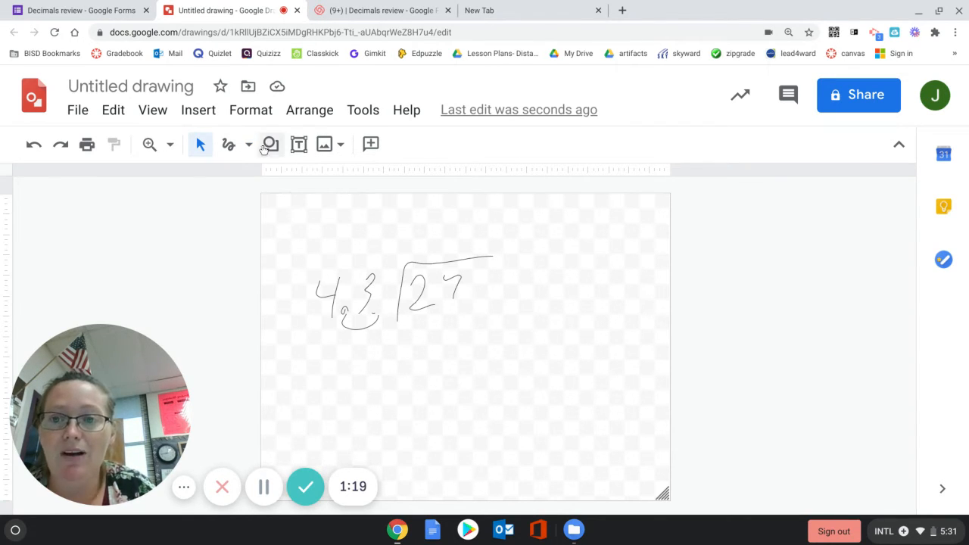
mouse_move(248, 143)
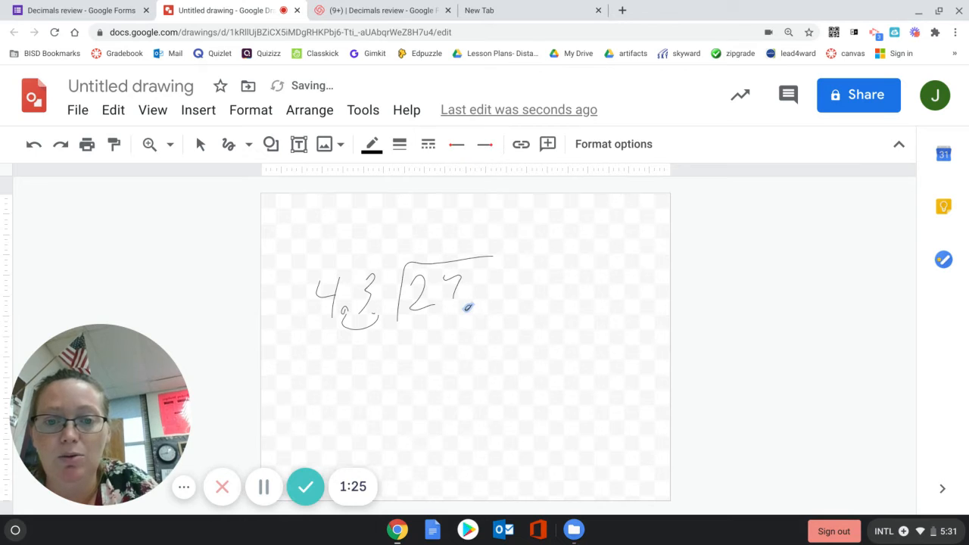
- Write a 0 after 27 to make 27.0 and begin writing 43 to the right for side work
left_click_drag(469, 310, 490, 326)
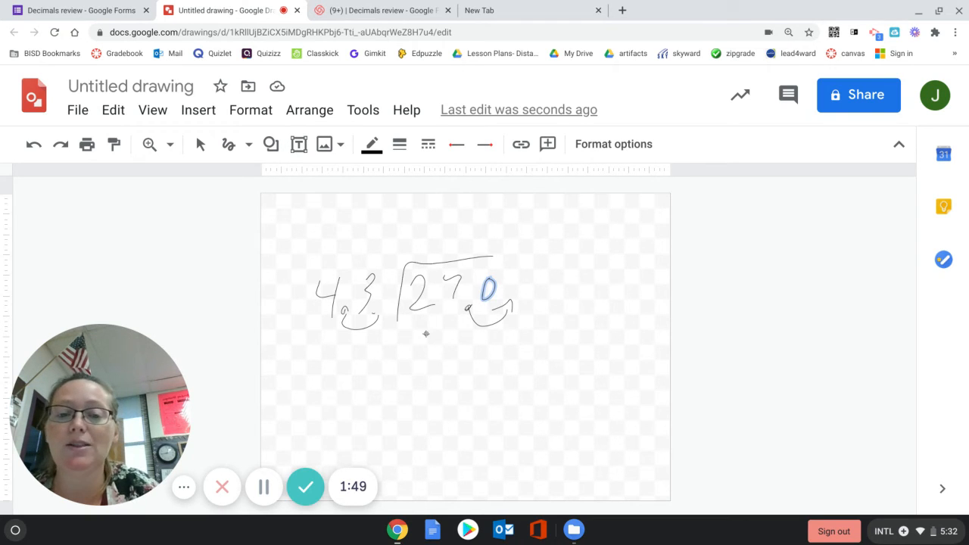
left_click_drag(591, 261, 578, 288)
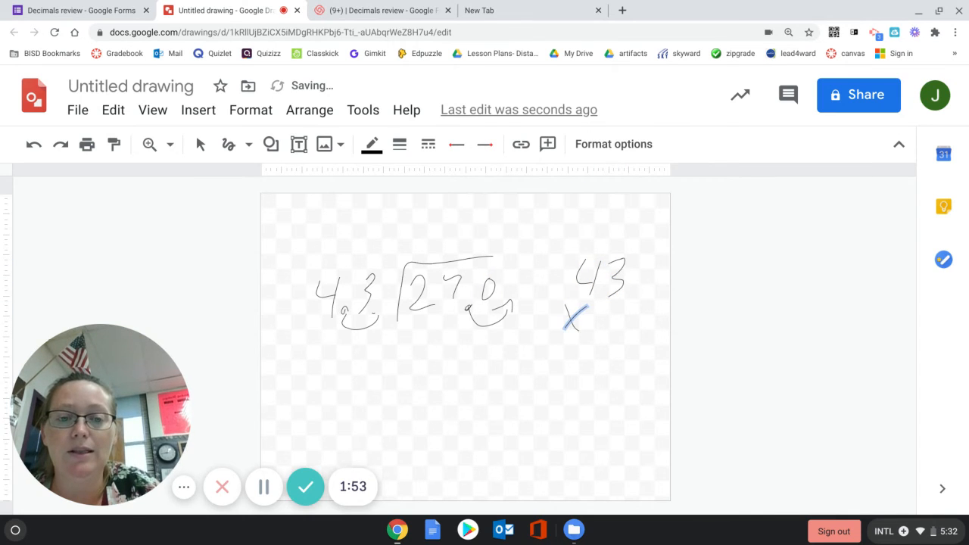
- Multiply 43 × 6 = 258 beside the problem and write 6 above the bracket as the quotient
left_click_drag(576, 310, 617, 340)
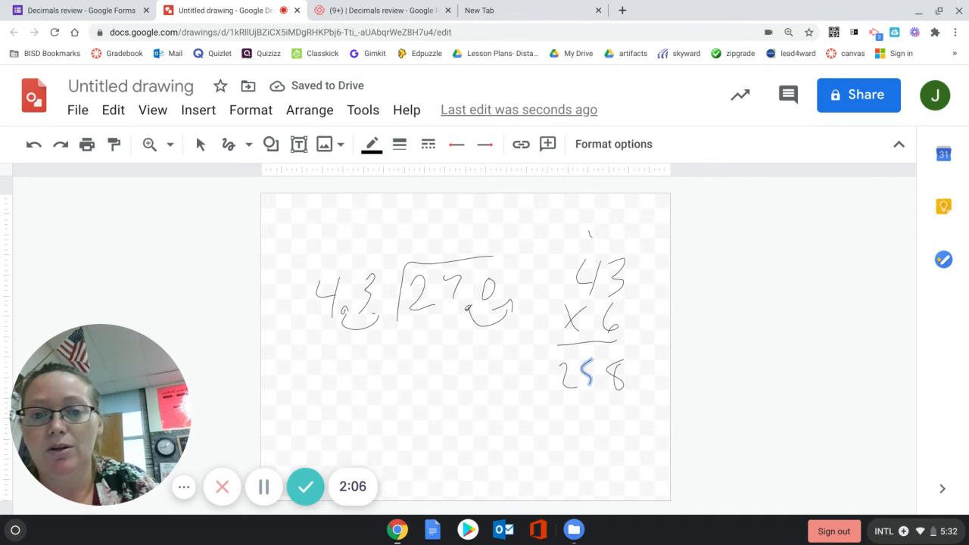
left_click_drag(490, 224, 492, 257)
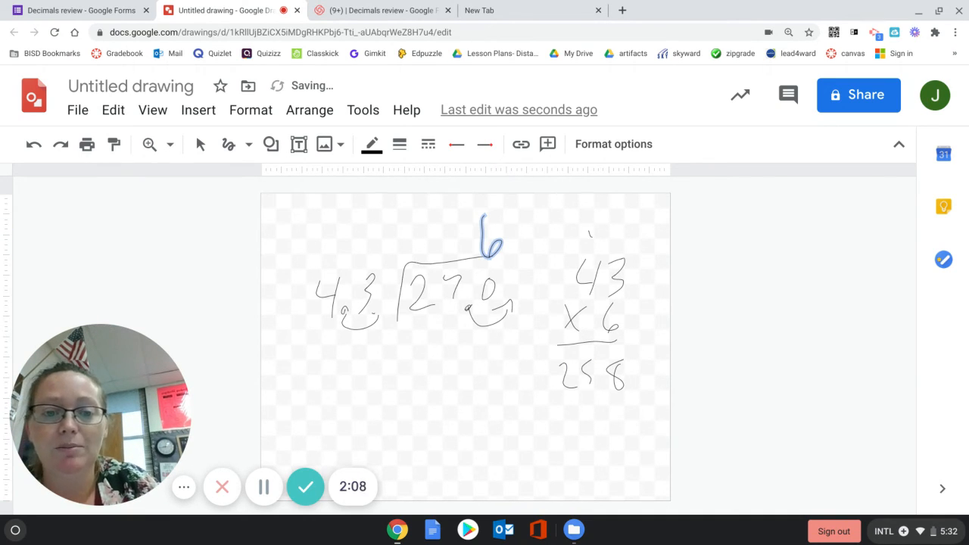
- Write 258 under 270, subtract to leave 12, and bring down a 0 to make 120
left_click_drag(416, 348, 484, 348)
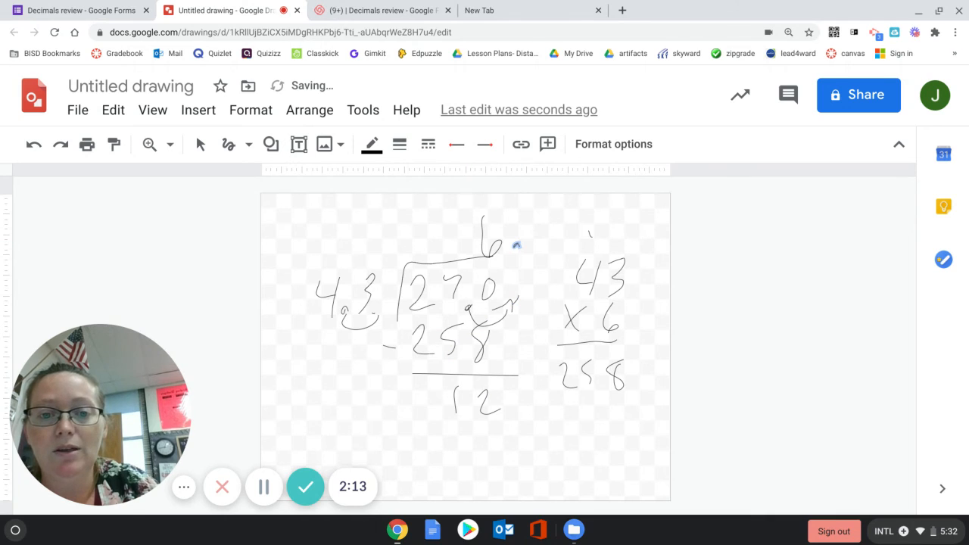
left_click_drag(533, 284, 522, 351)
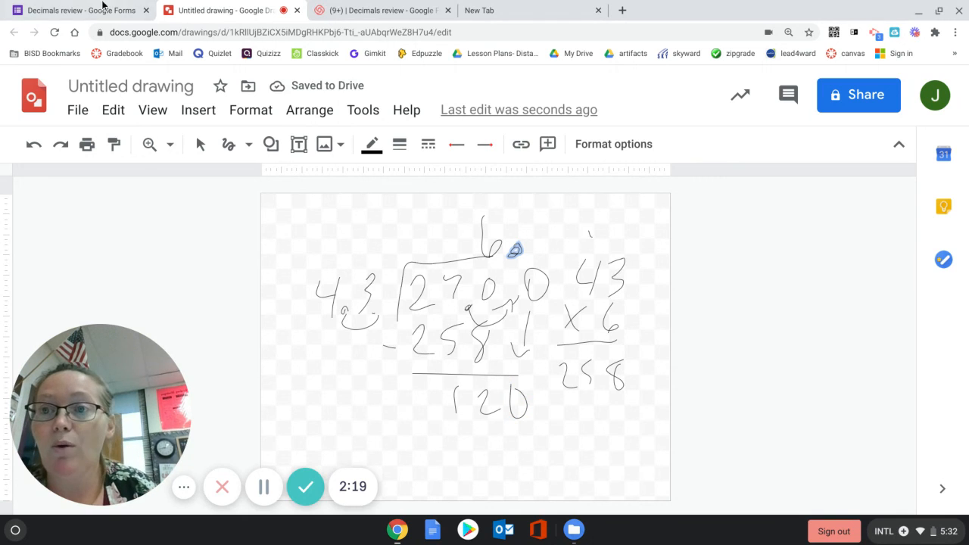
left_click(73, 9)
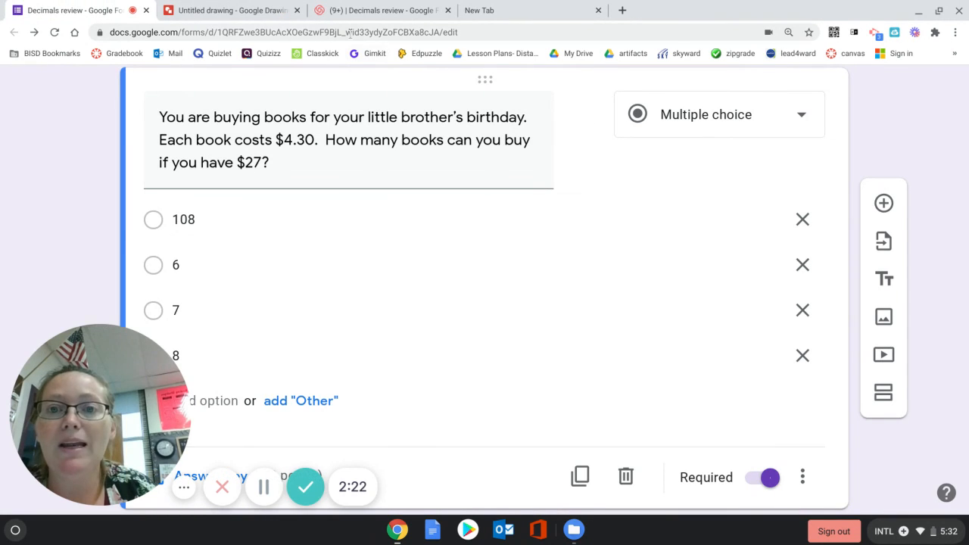
left_click(228, 9)
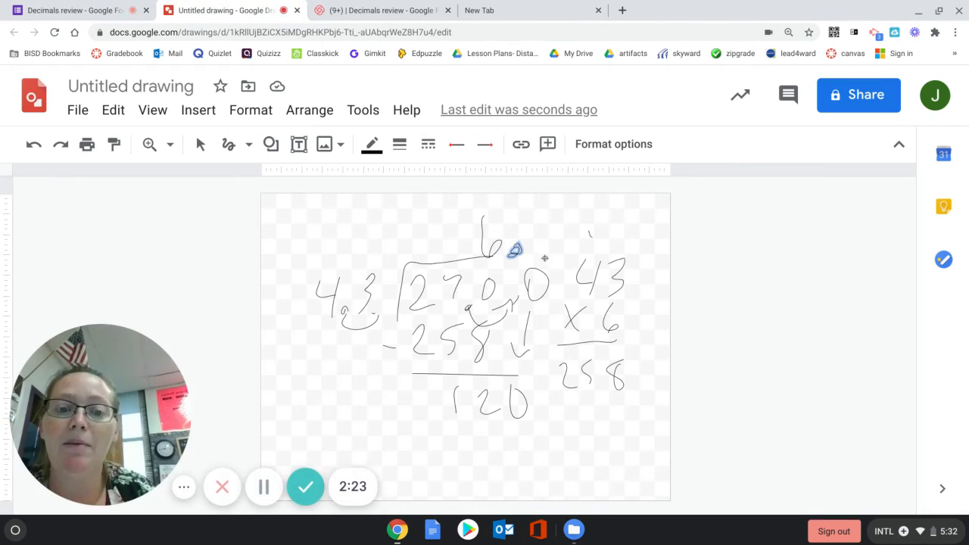
mouse_move(561, 265)
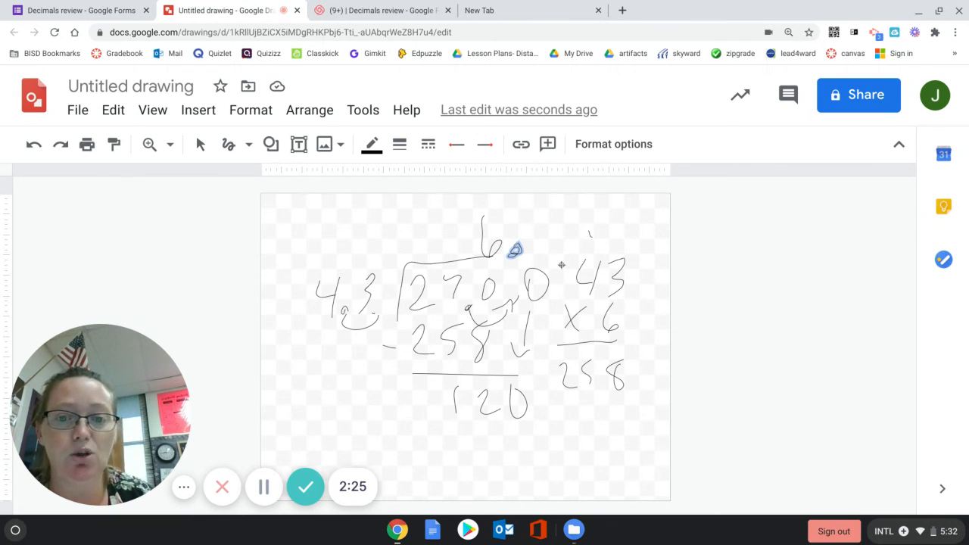